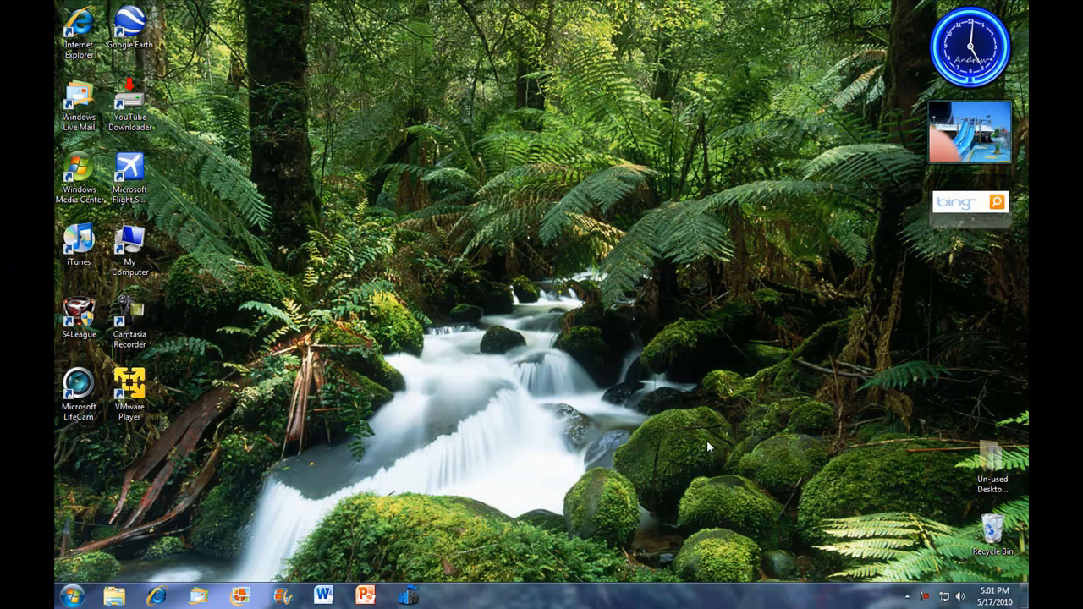
mouse_move(710, 436)
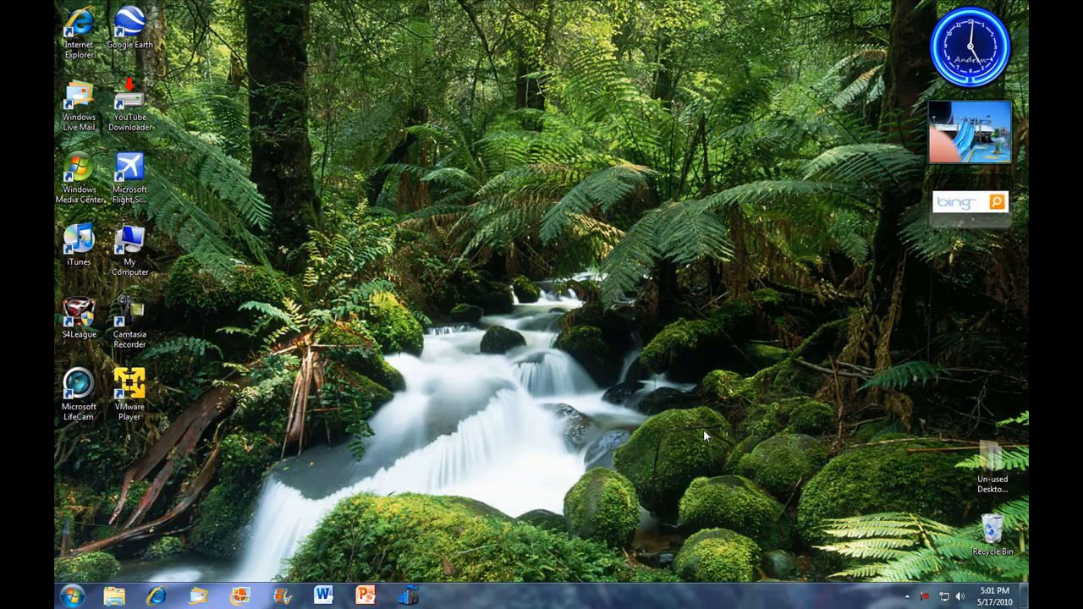
mouse_move(684, 438)
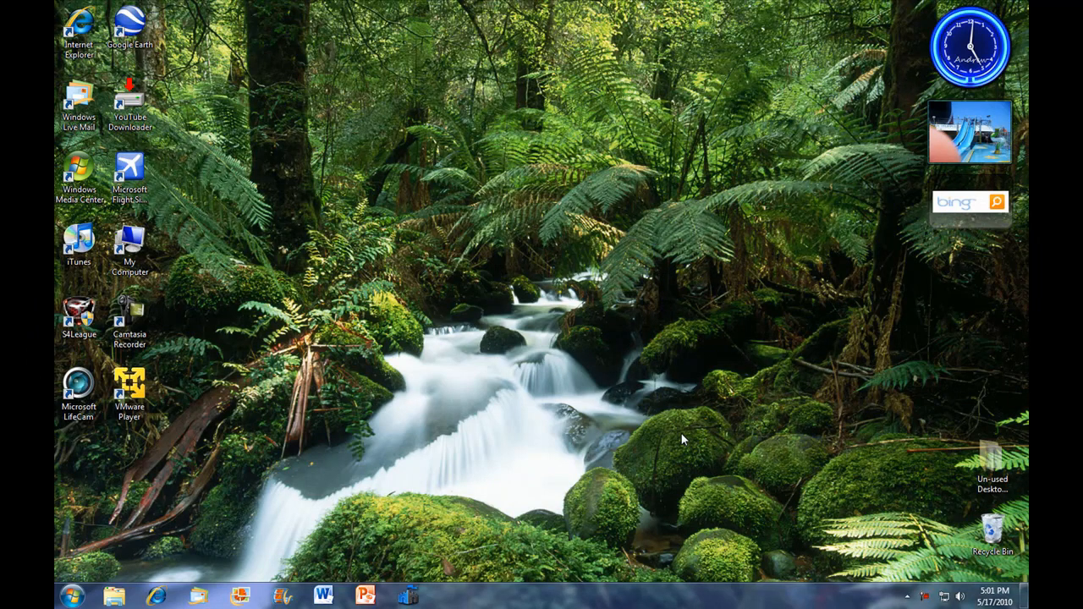
mouse_move(540, 408)
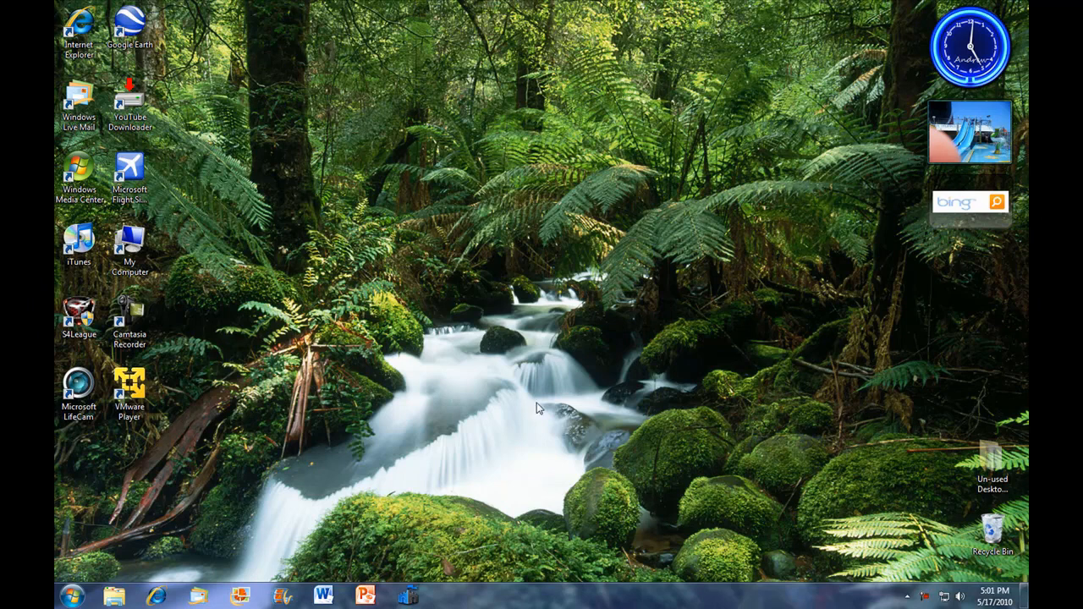
mouse_move(444, 399)
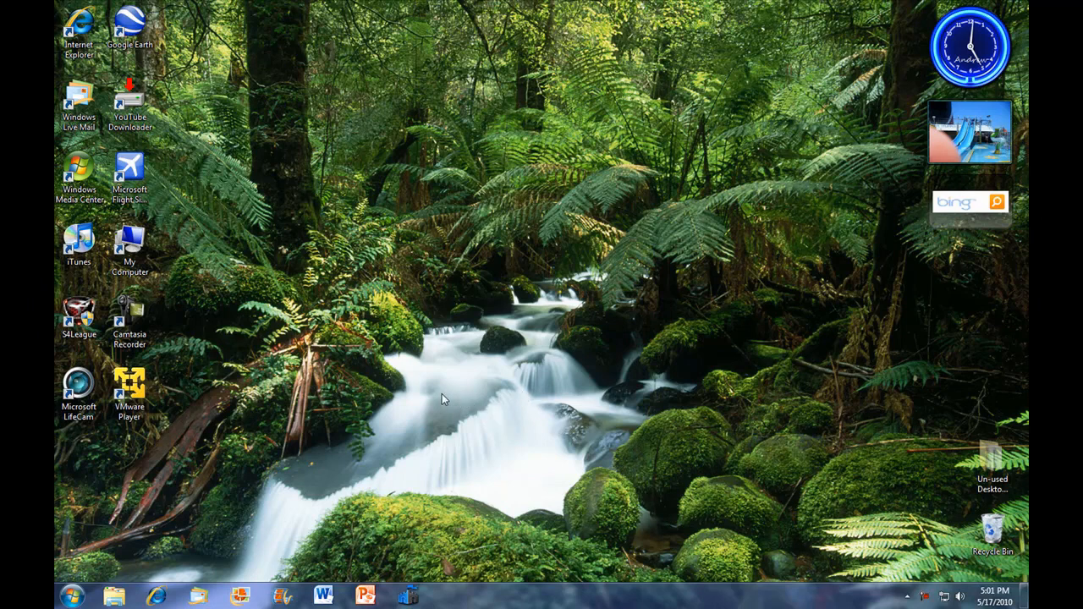
mouse_move(301, 374)
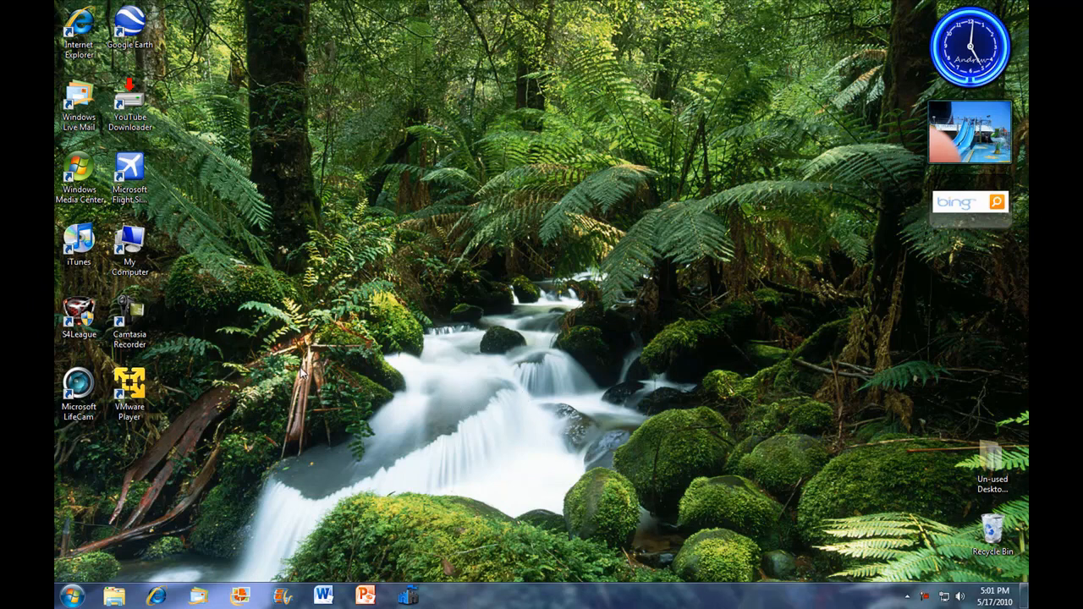
mouse_move(194, 459)
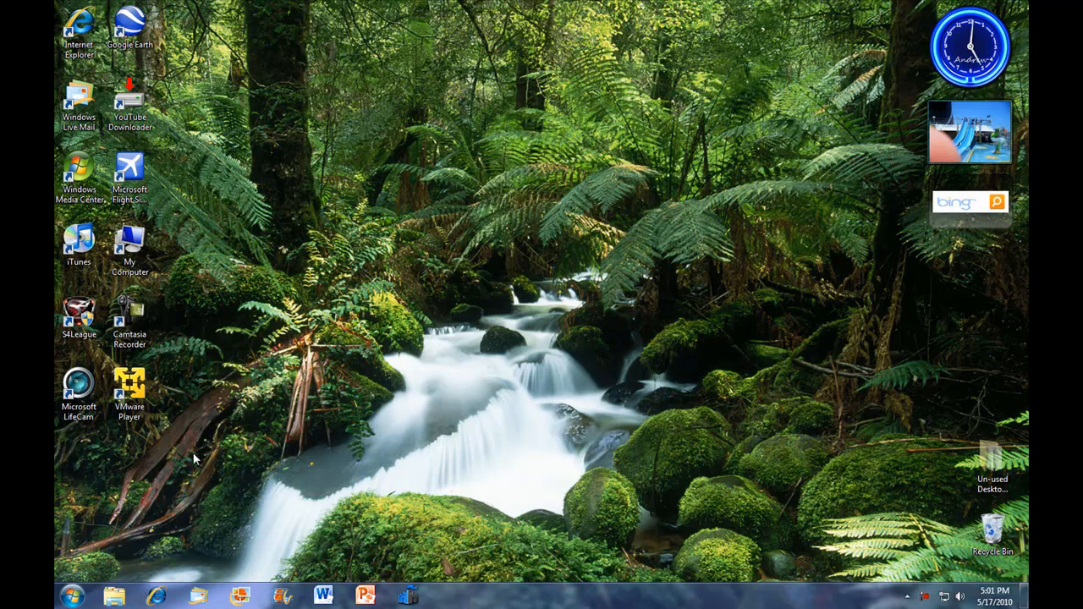
Step: Turn on 'Show hidden files, folders, and drives' in Folder Options from the Libraries window
click(115, 596)
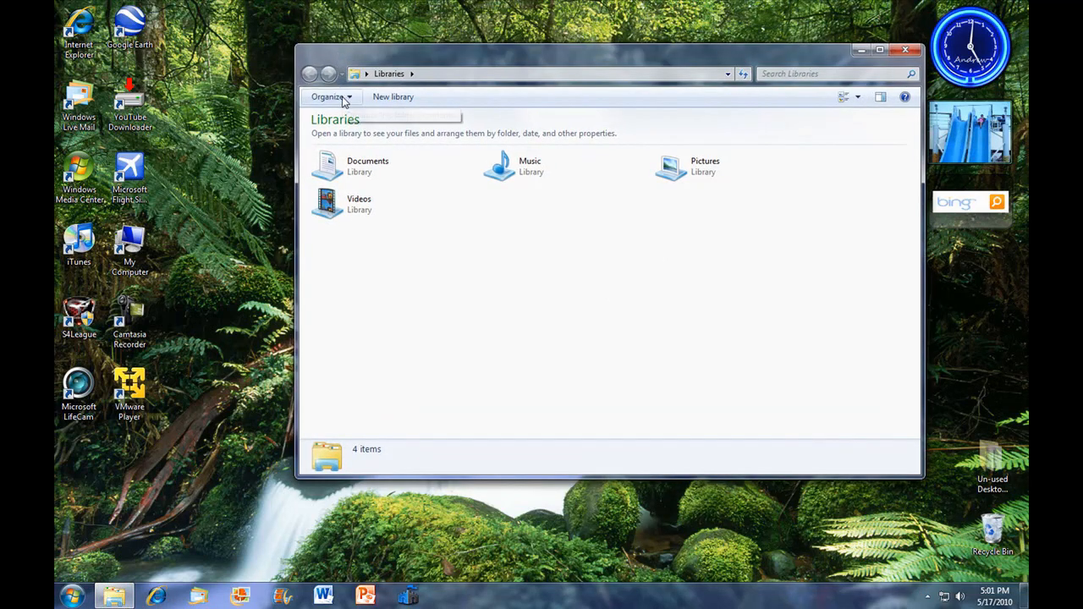
click(328, 97)
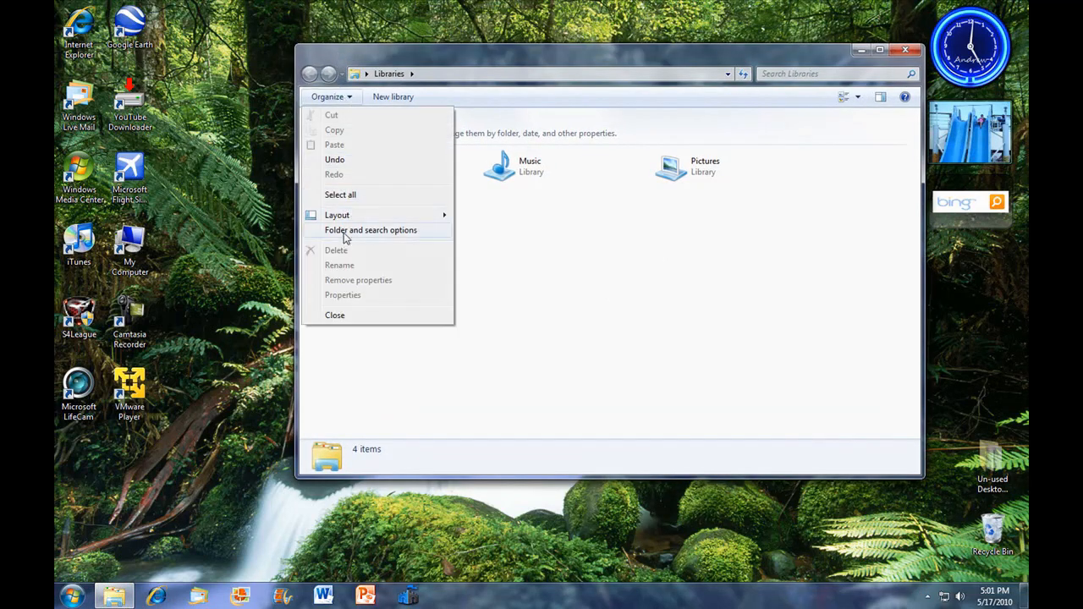
click(371, 230)
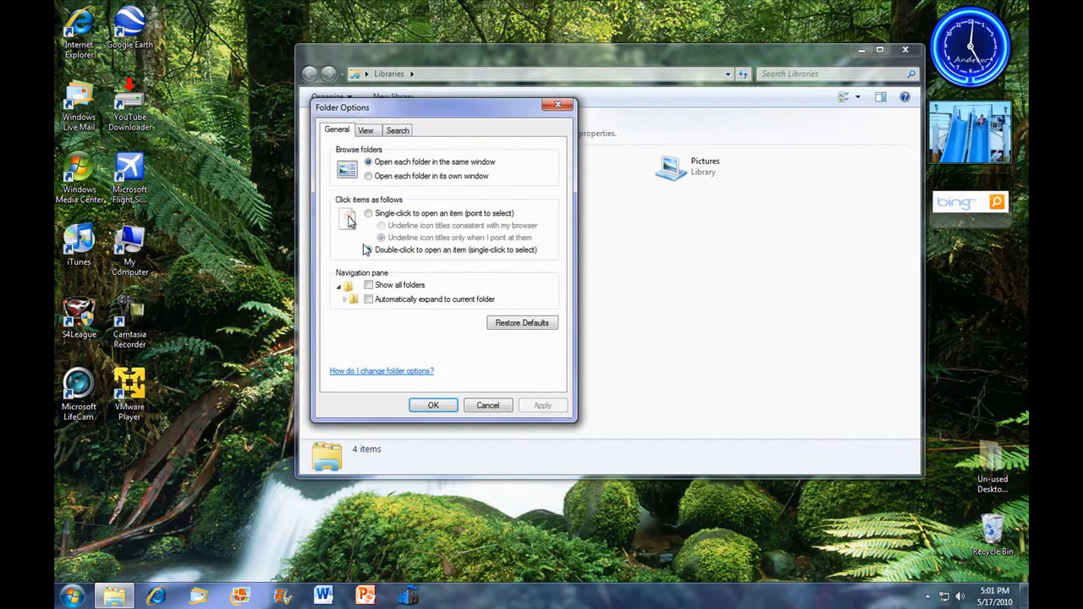
click(369, 251)
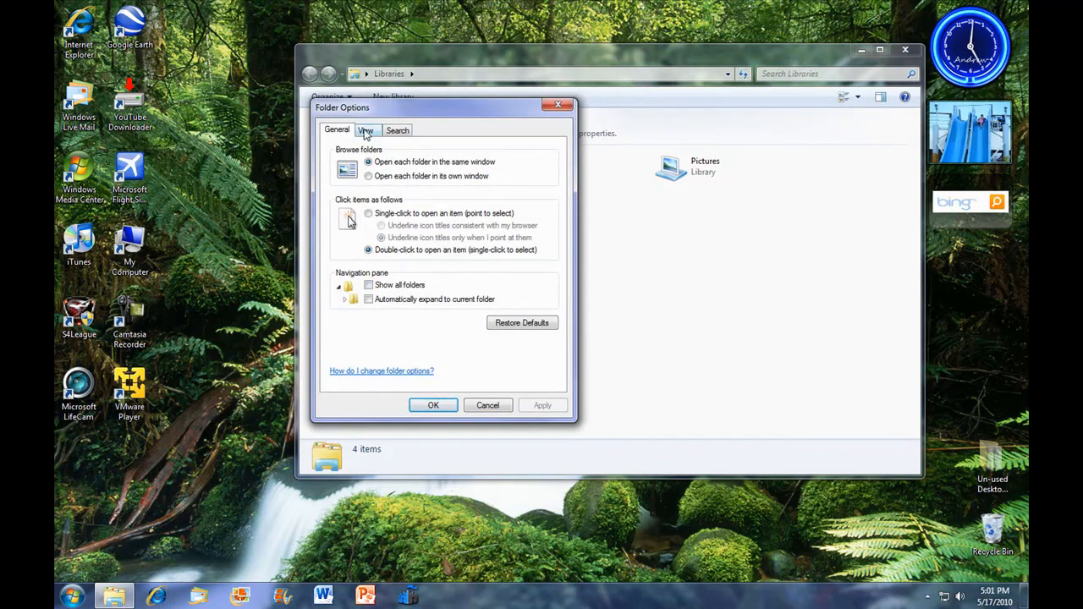
click(366, 128)
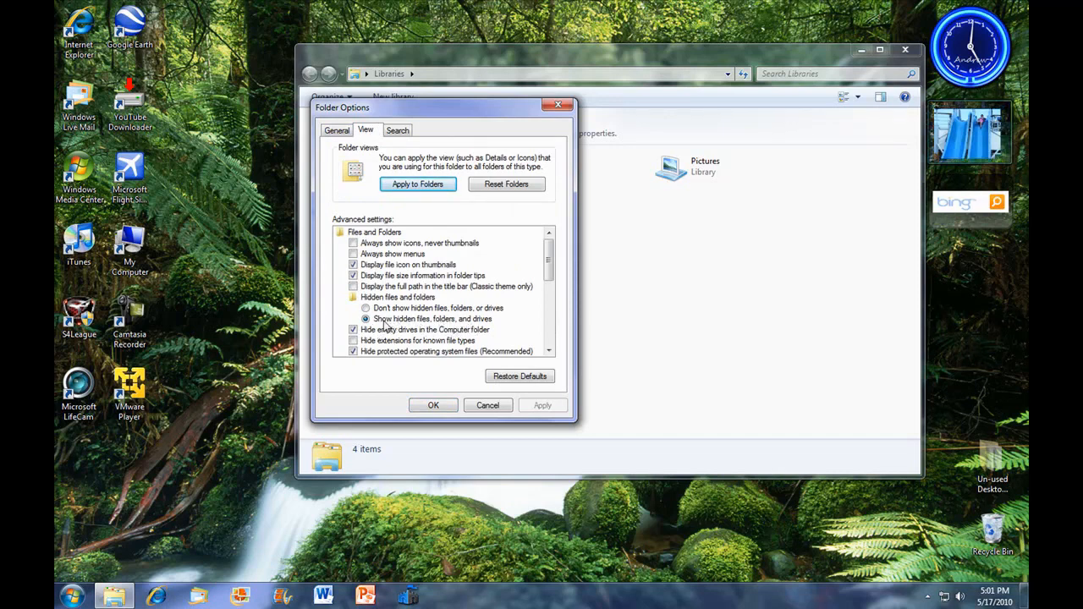
click(366, 308)
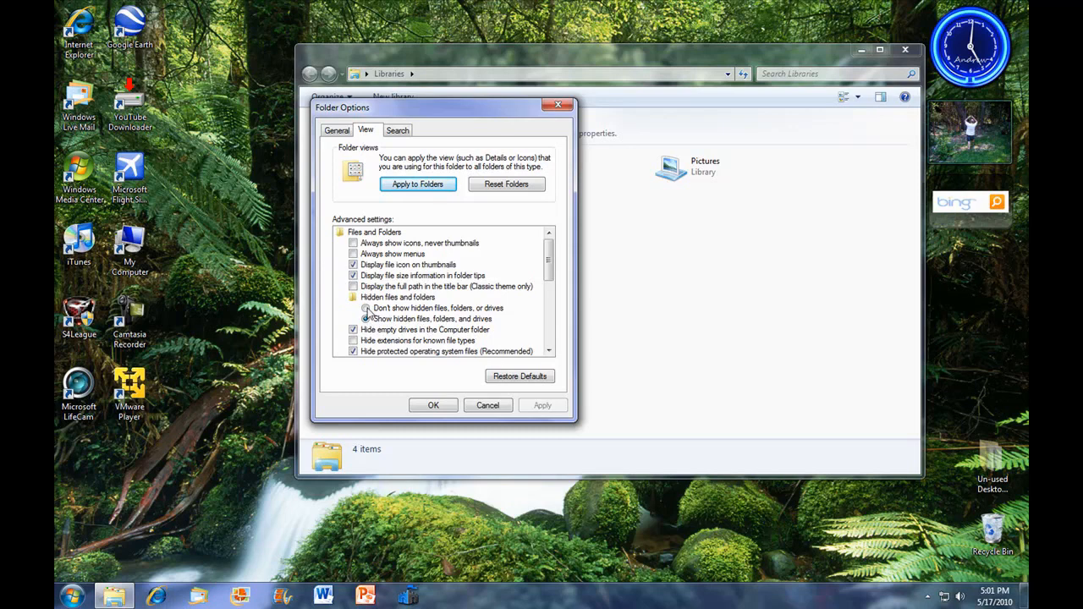
click(365, 319)
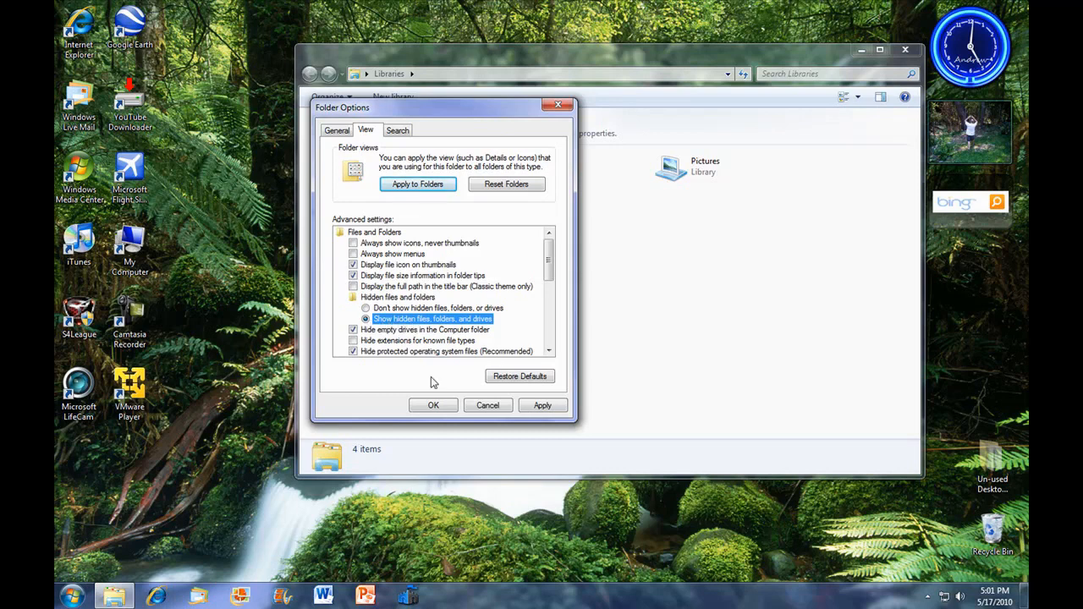
click(433, 404)
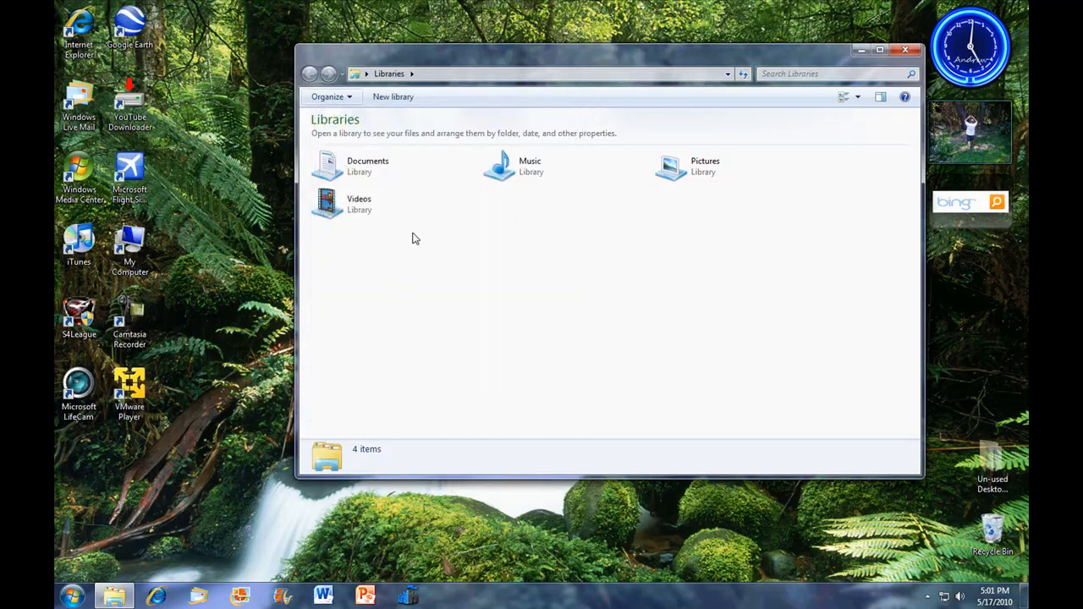
Step: Navigate to C:\Windows\Globalization\MCT via the address bar
click(542, 74)
text(\)
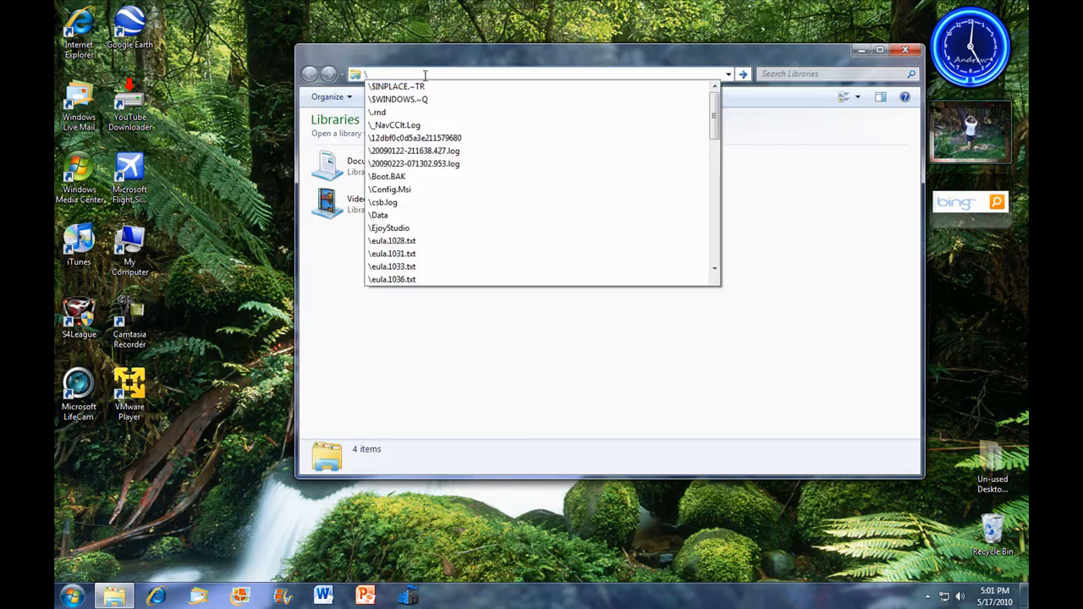
text(Windows)
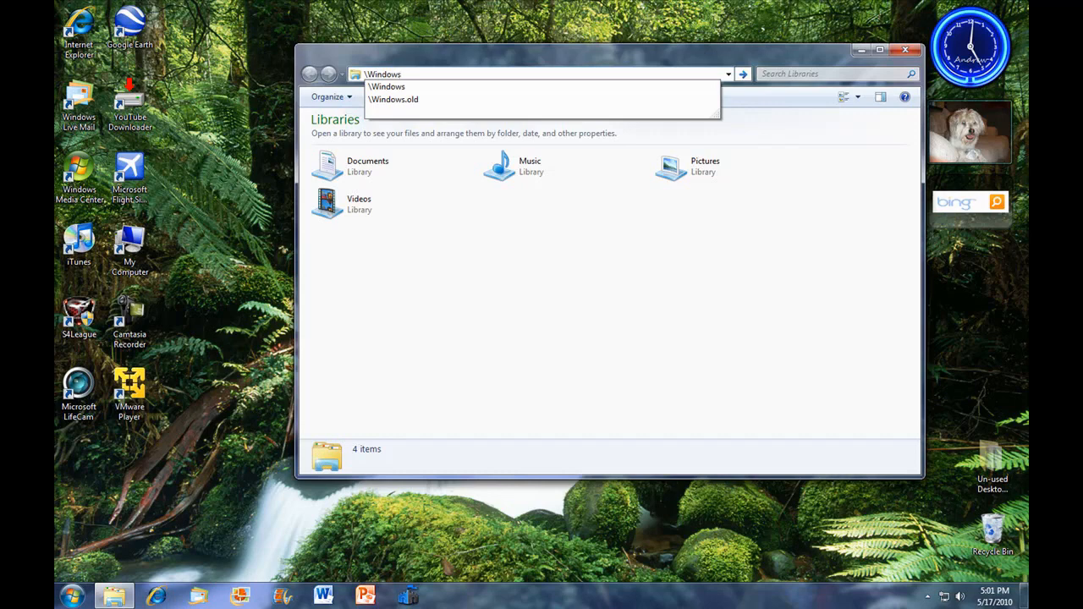
text(Globa)
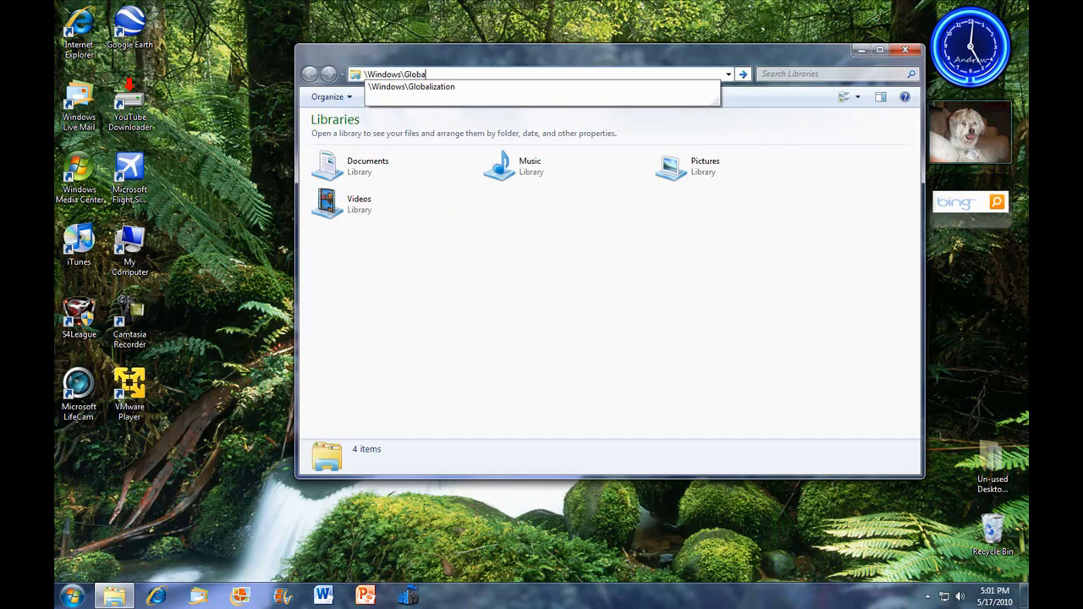
text(ization)
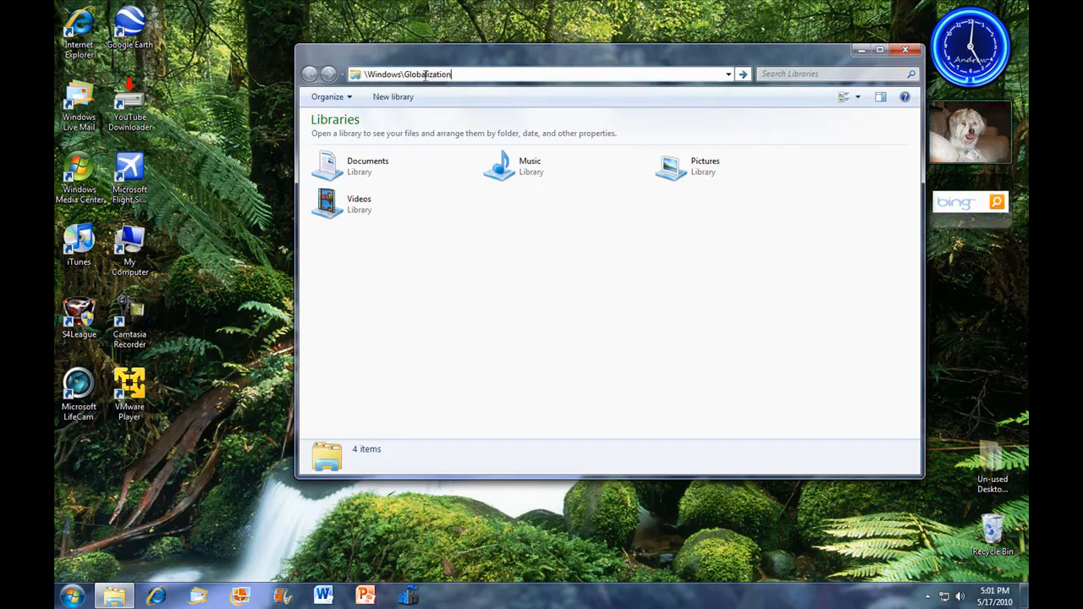
text(\)
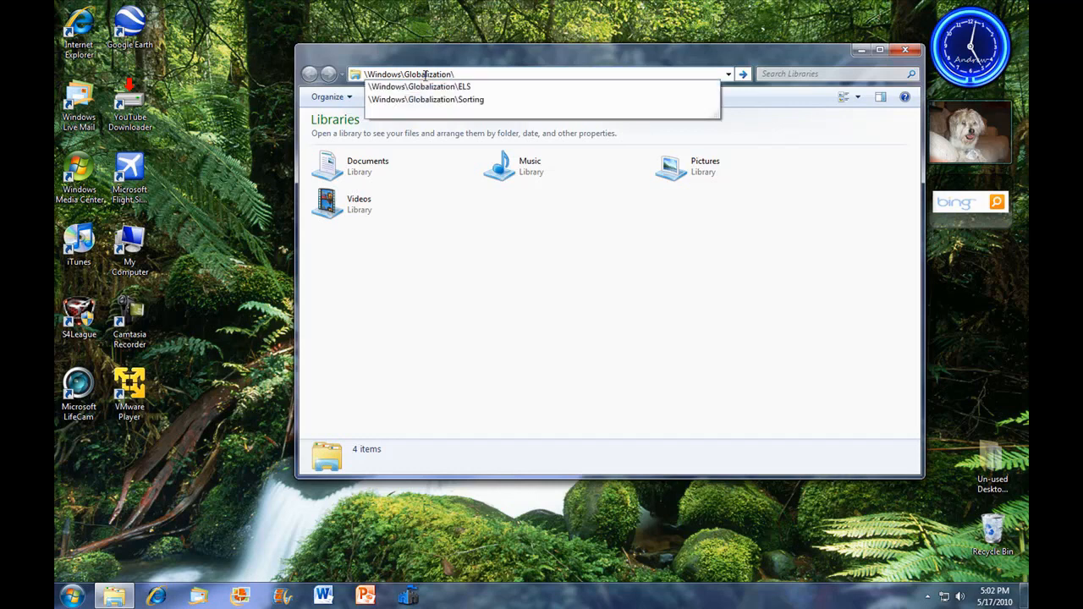
text(MCT)
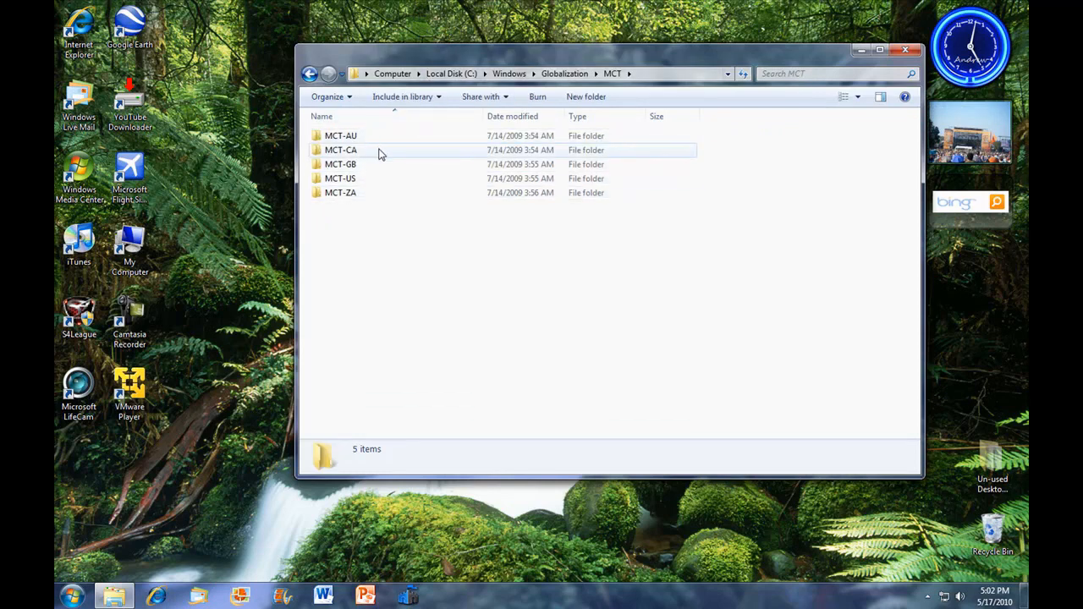
mouse_move(340, 149)
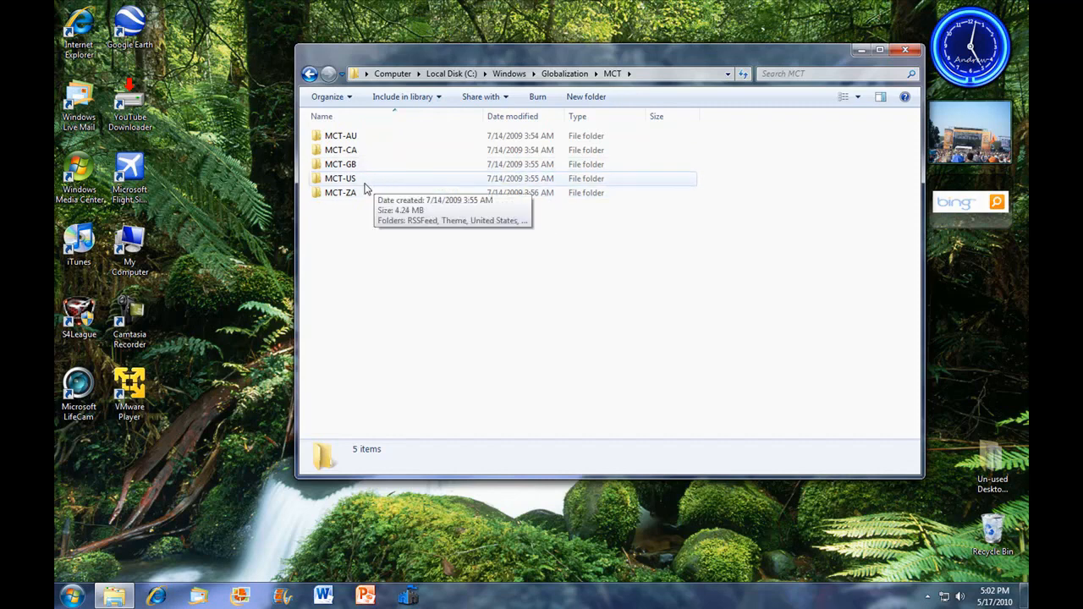
mouse_move(352, 198)
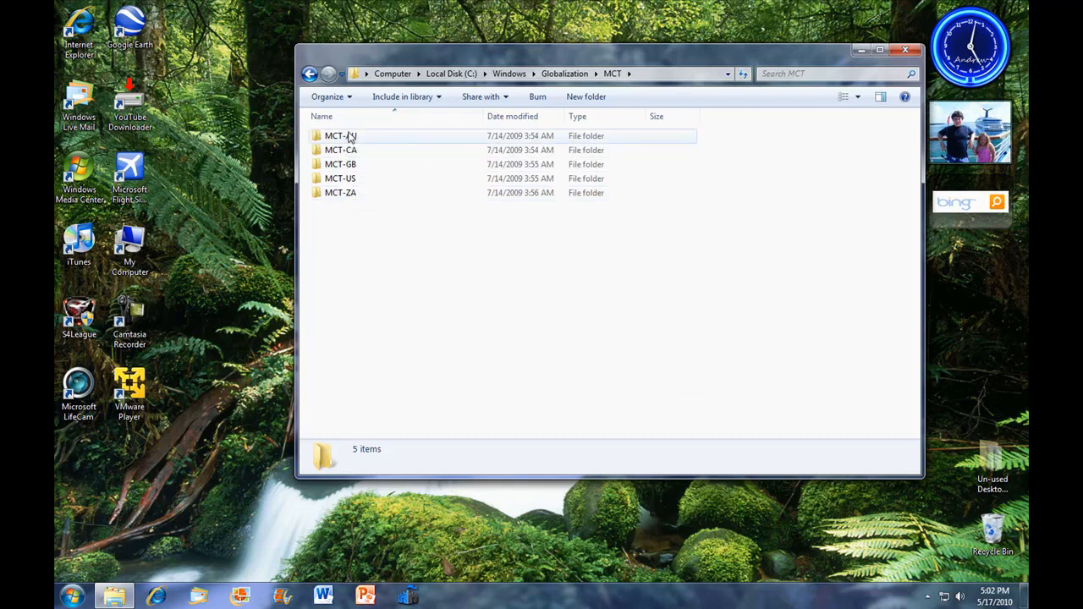
mouse_move(362, 180)
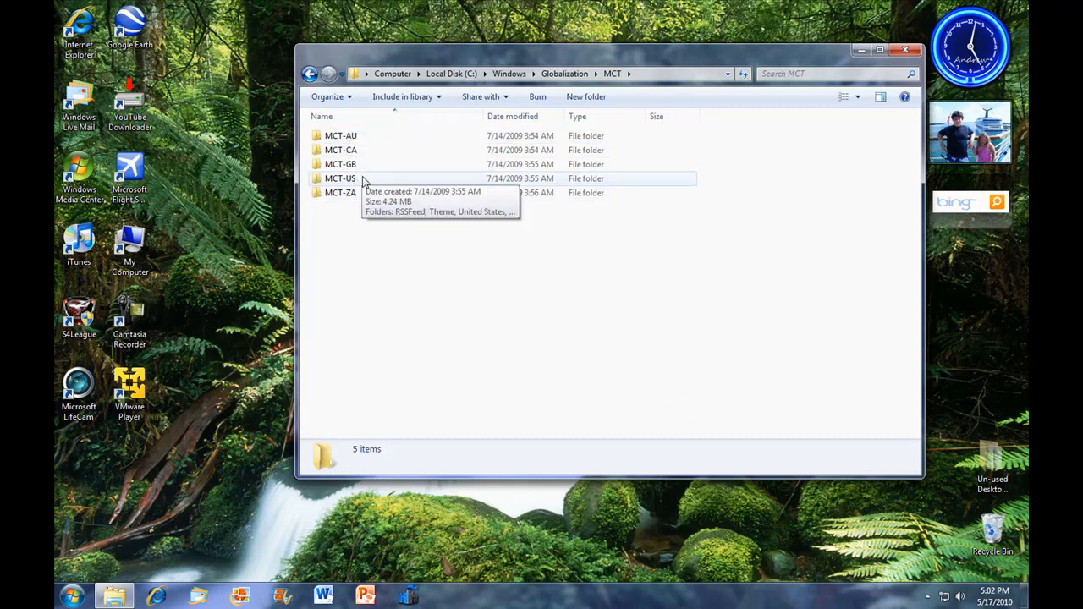
Step: Launch ZA.theme from MCT-ZA\Theme to install the South Africa theme
double_click(341, 193)
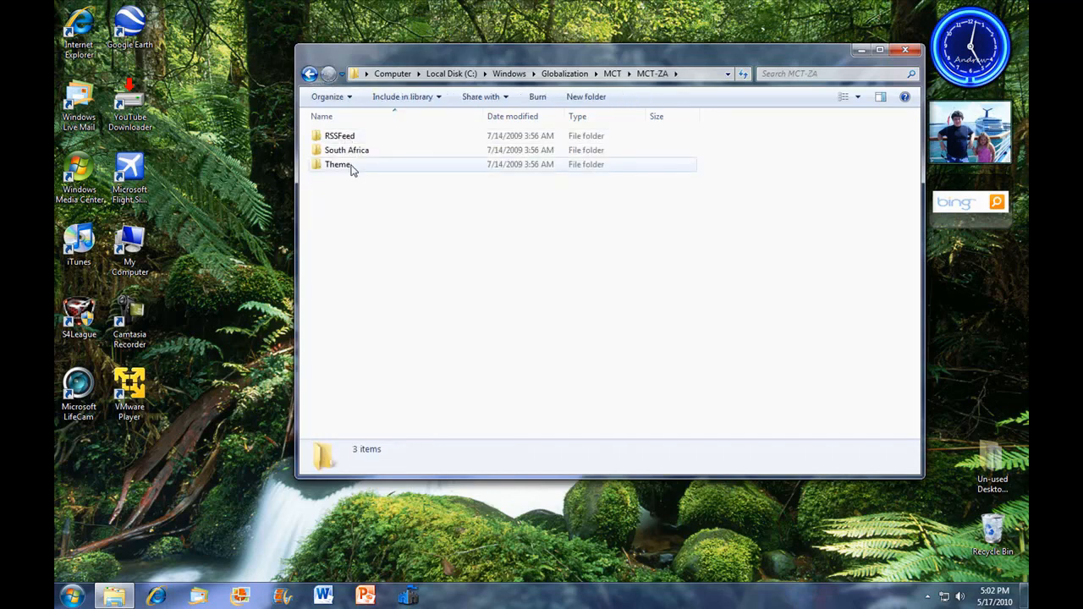
double_click(338, 164)
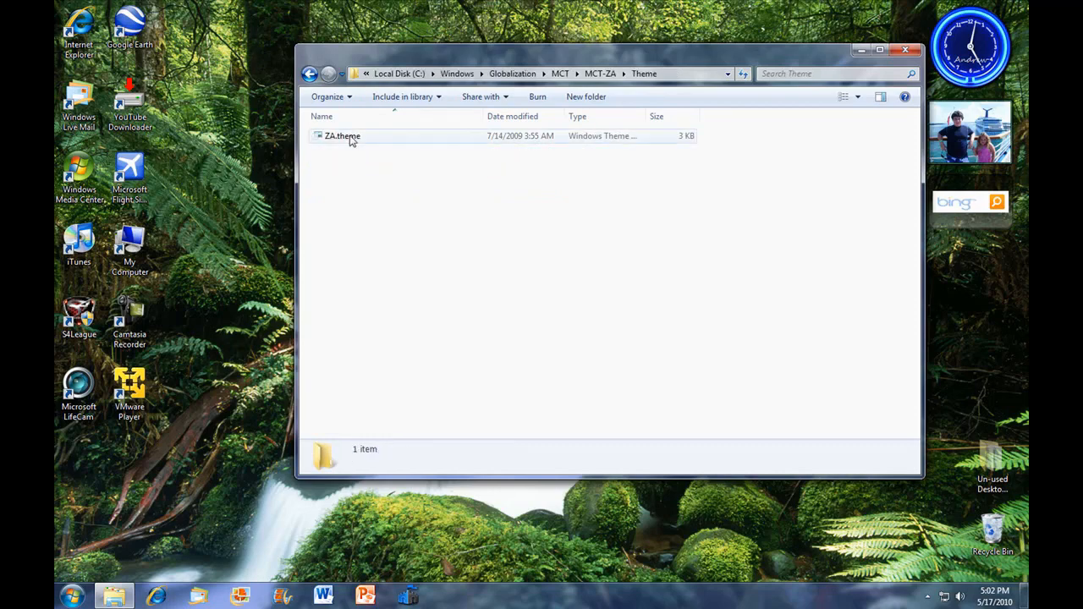
double_click(342, 135)
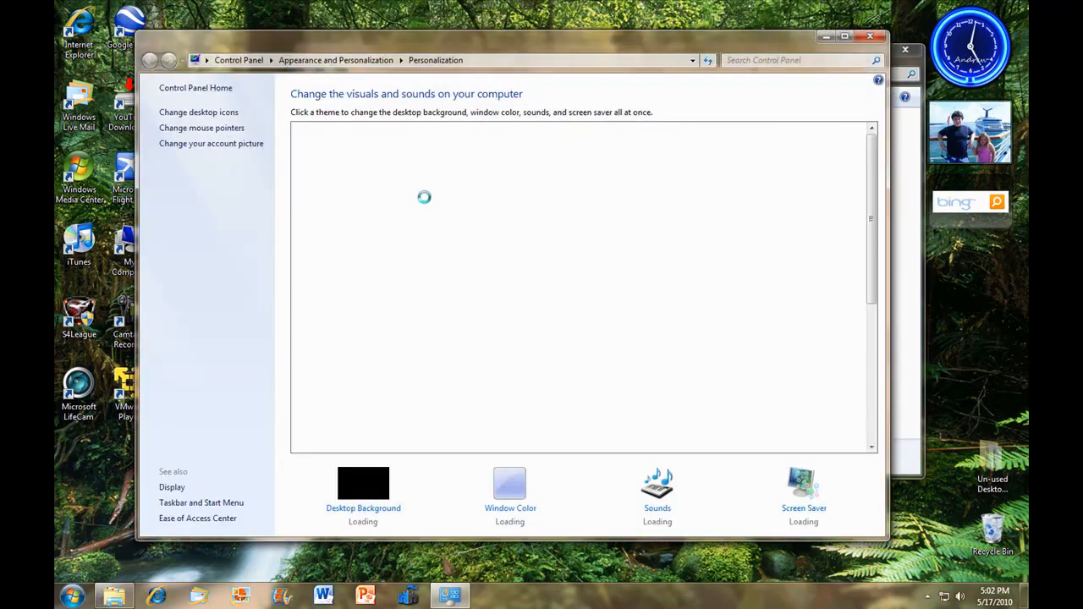
Step: Locate South Africa under My Themes in the Personalization window
click(528, 355)
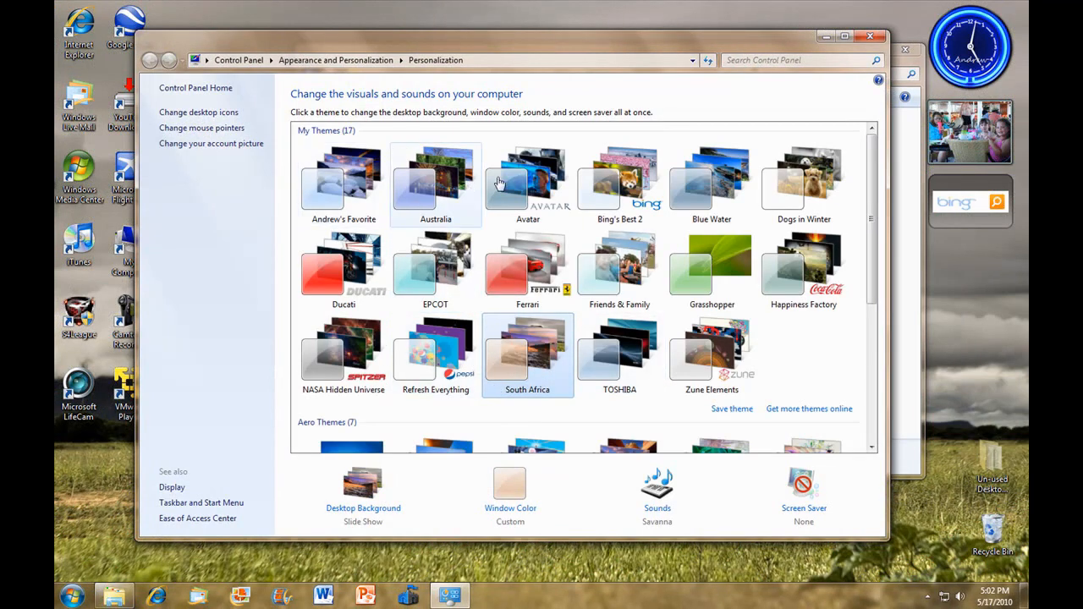
mouse_move(758, 197)
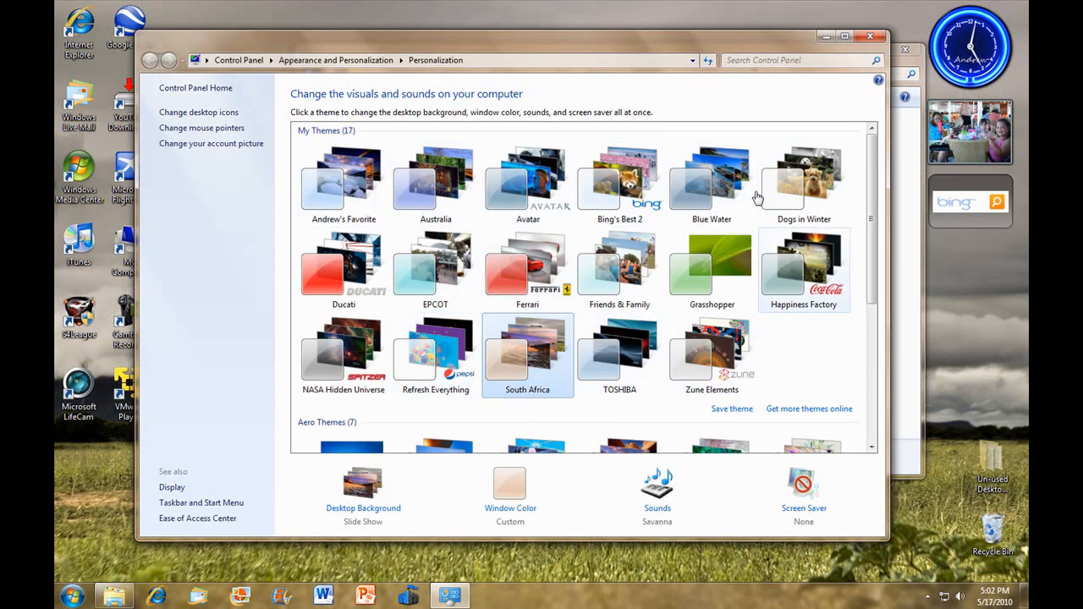
scroll(down, 3)
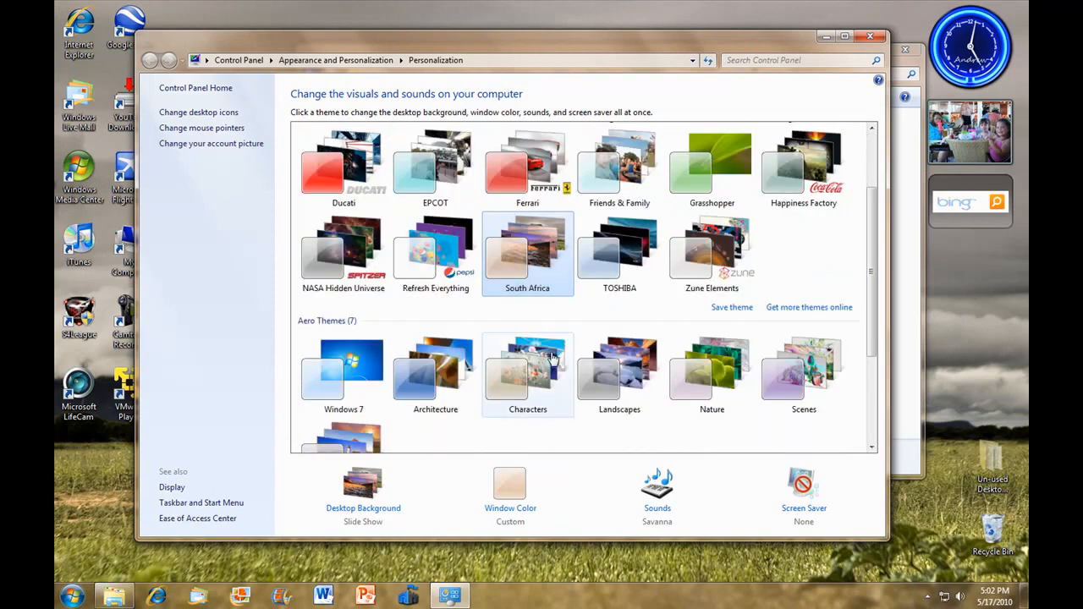
scroll(down, 3)
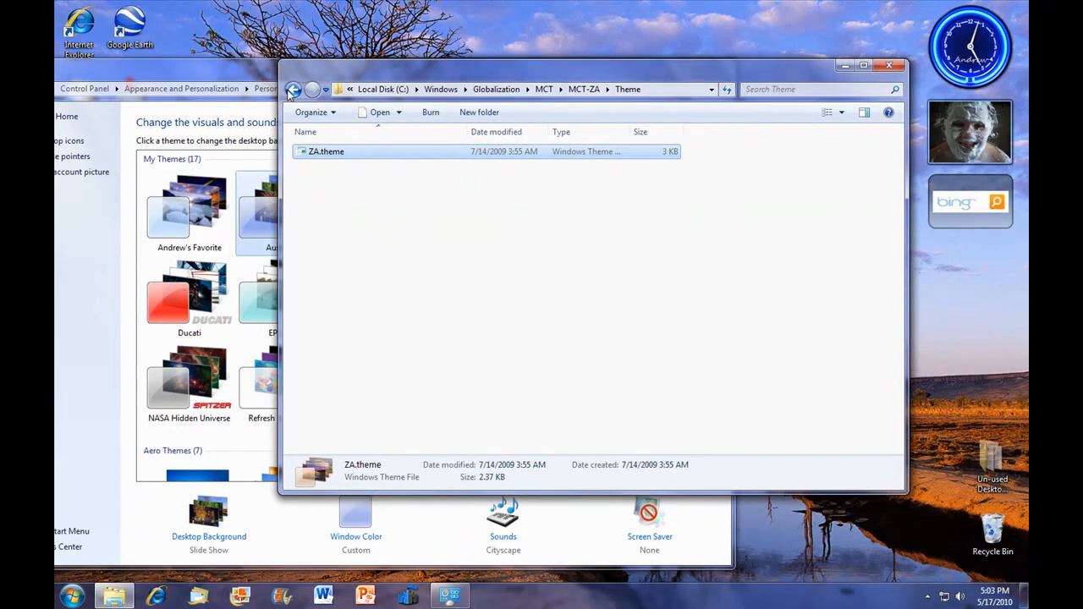
Step: Install GB.theme from MCT-GB\Theme, then move on to the MCT-CA folder
click(292, 88)
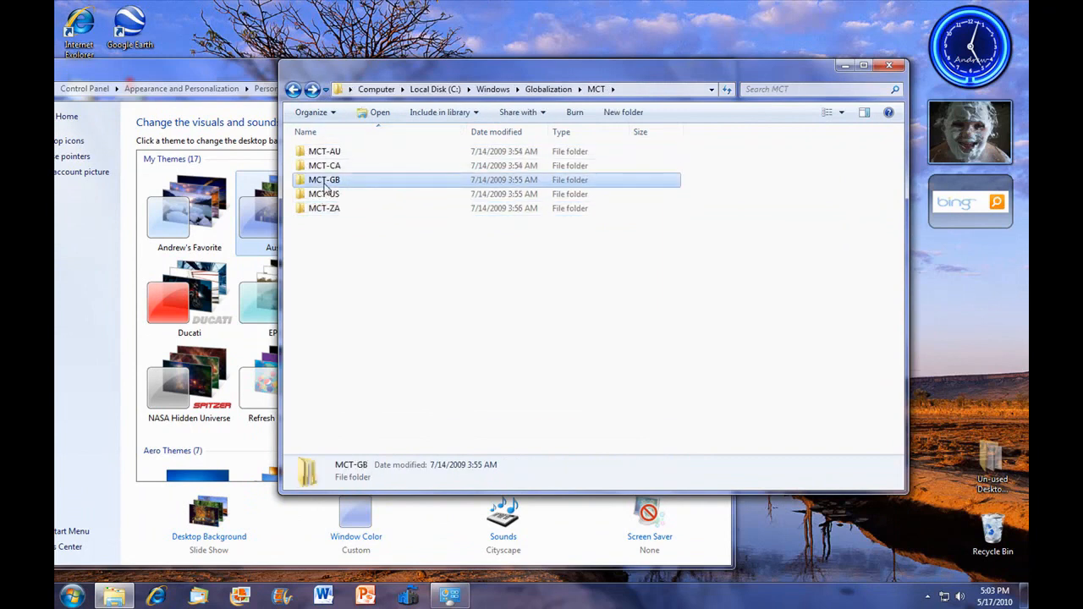
double_click(325, 180)
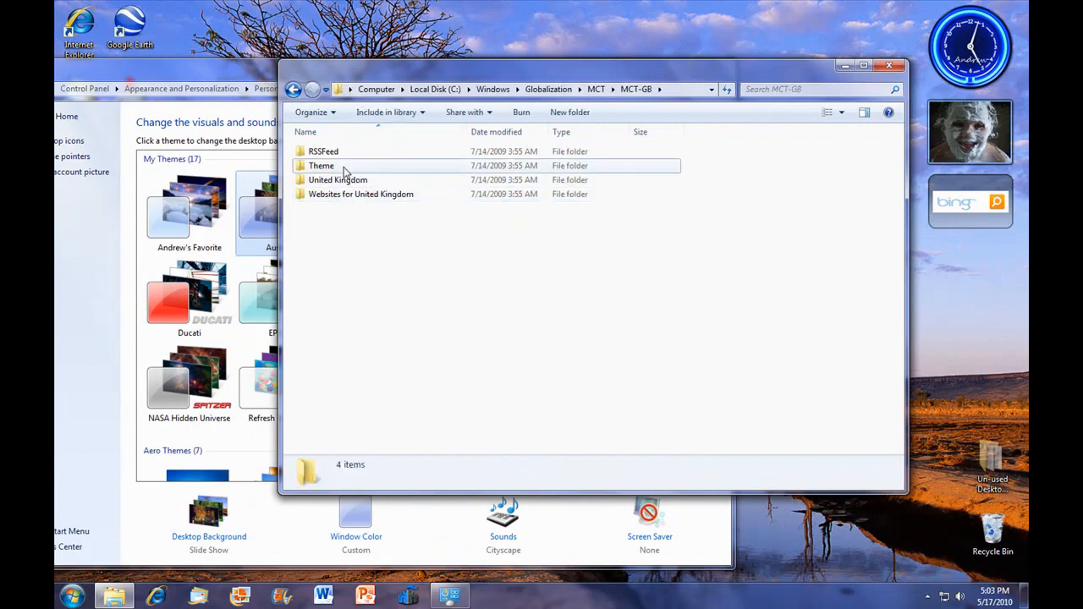
double_click(322, 166)
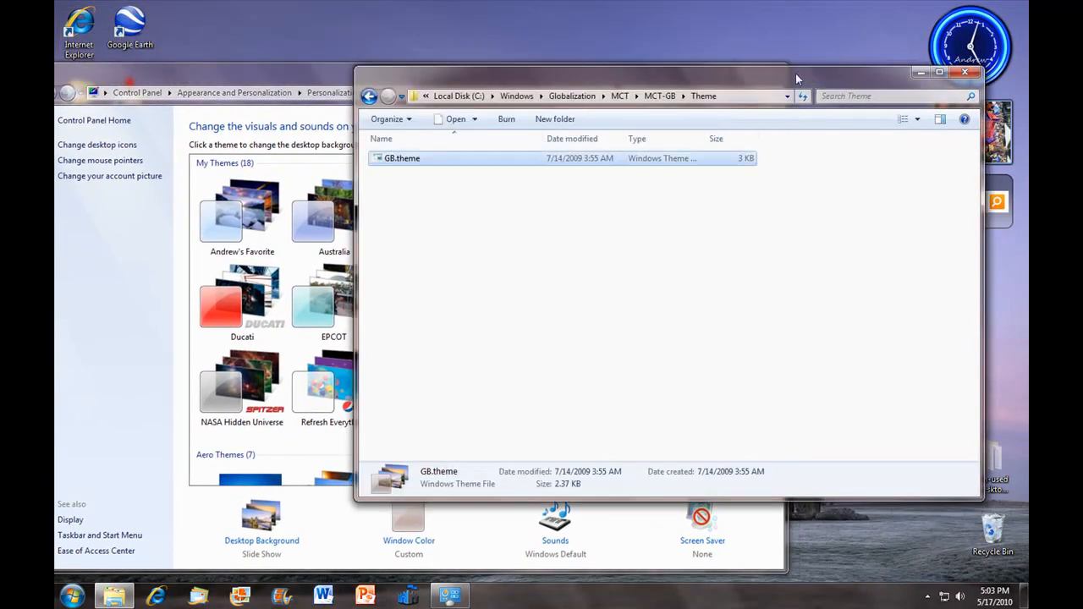
click(369, 95)
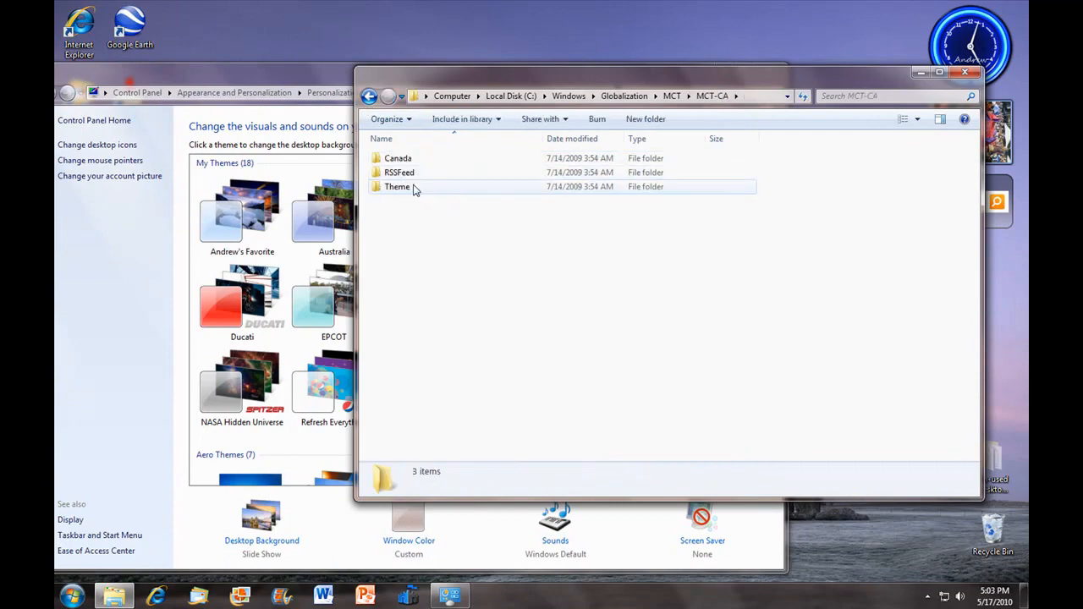
Step: Install CA.theme from MCT-CA\Theme and confirm My Themes now lists 19 themes
double_click(397, 186)
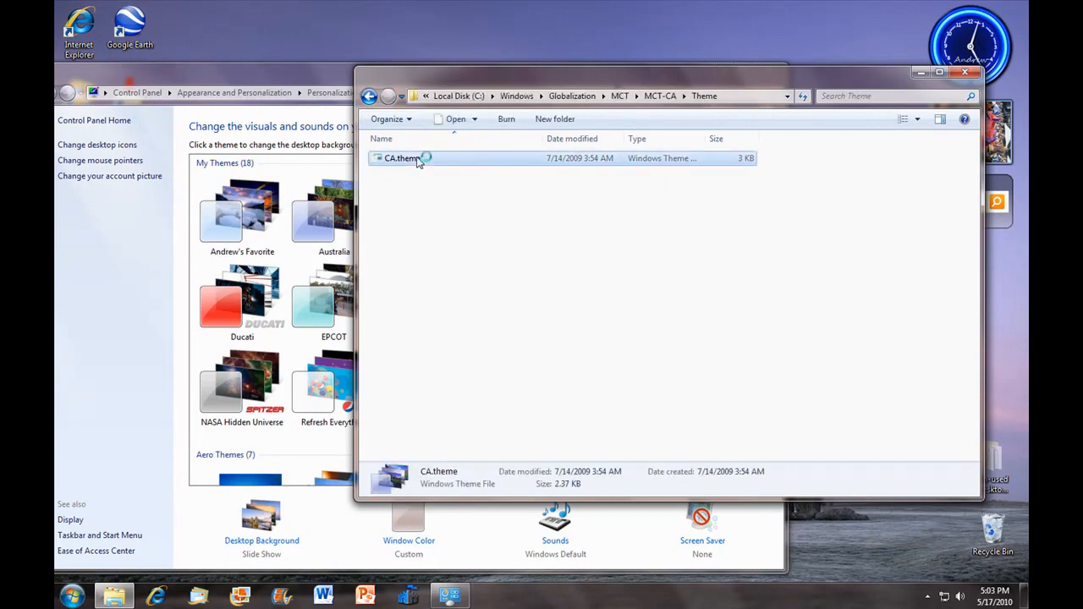
double_click(400, 159)
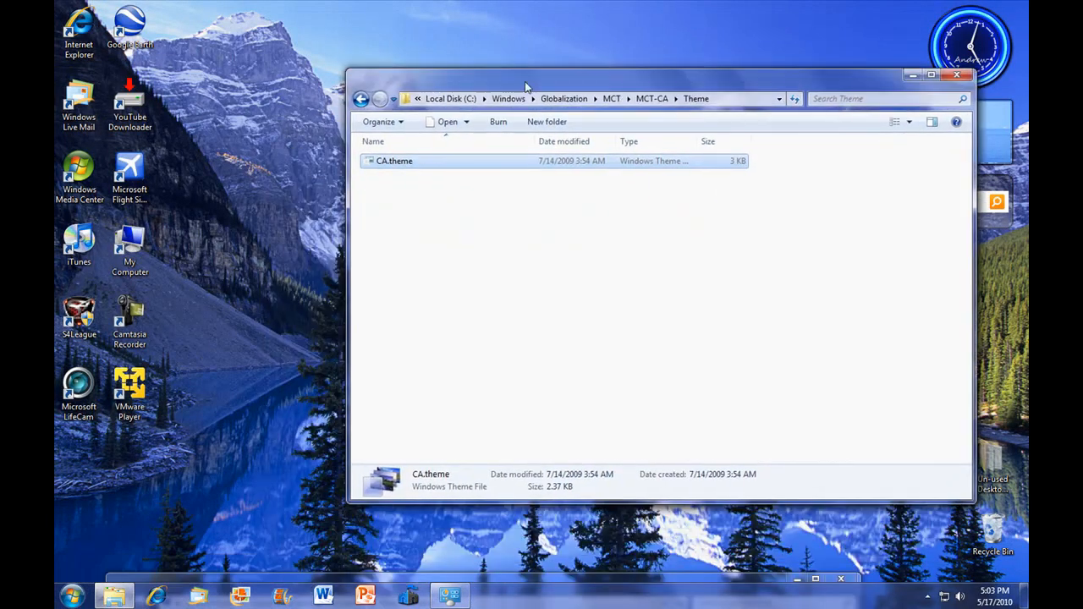
double_click(394, 161)
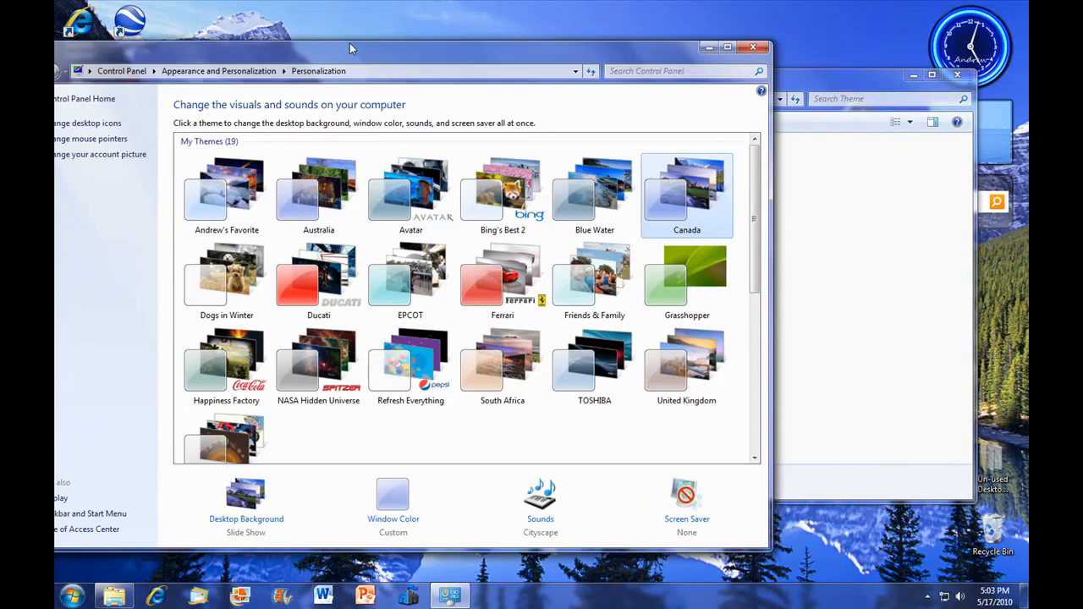